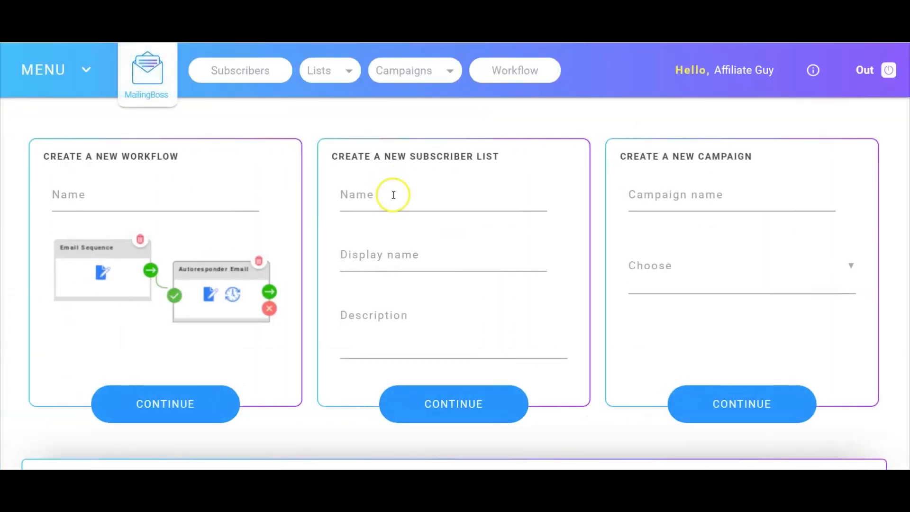
mouse_move(80, 76)
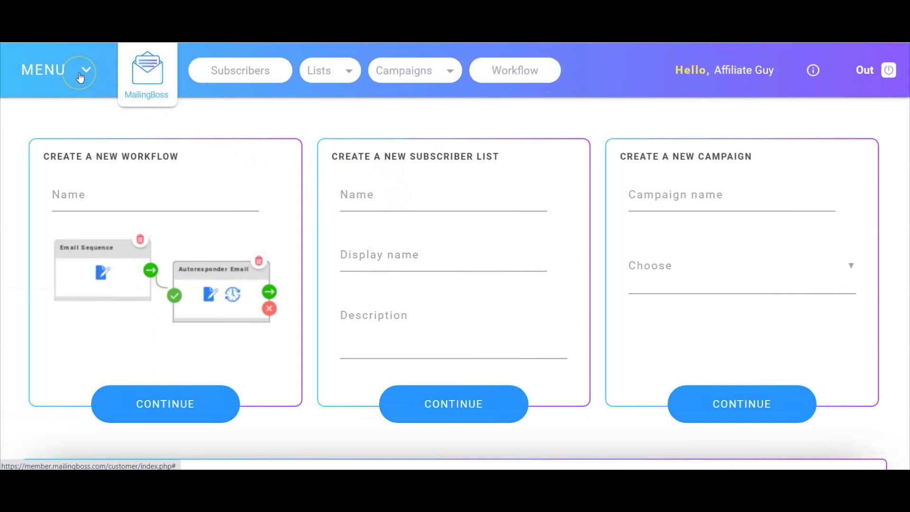
mouse_move(80, 77)
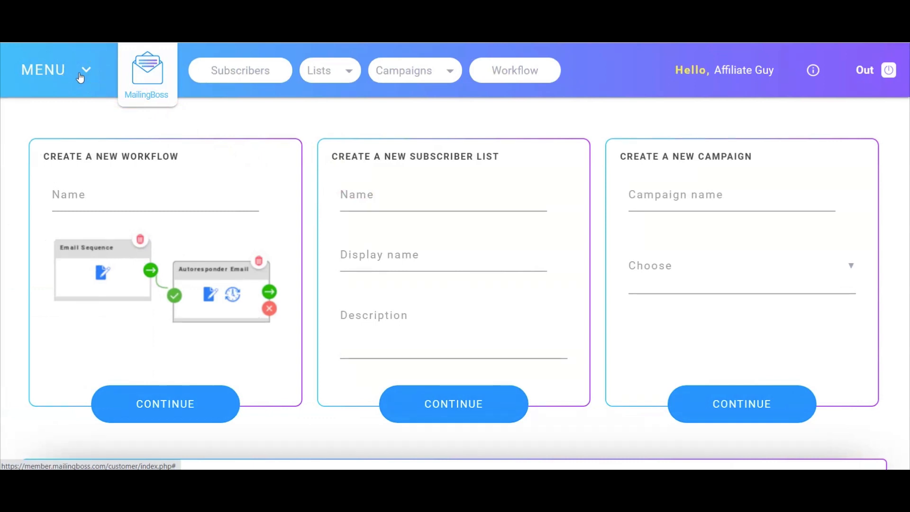
Open the Sender Emails page from the MailingBoss side menu
left_click(55, 69)
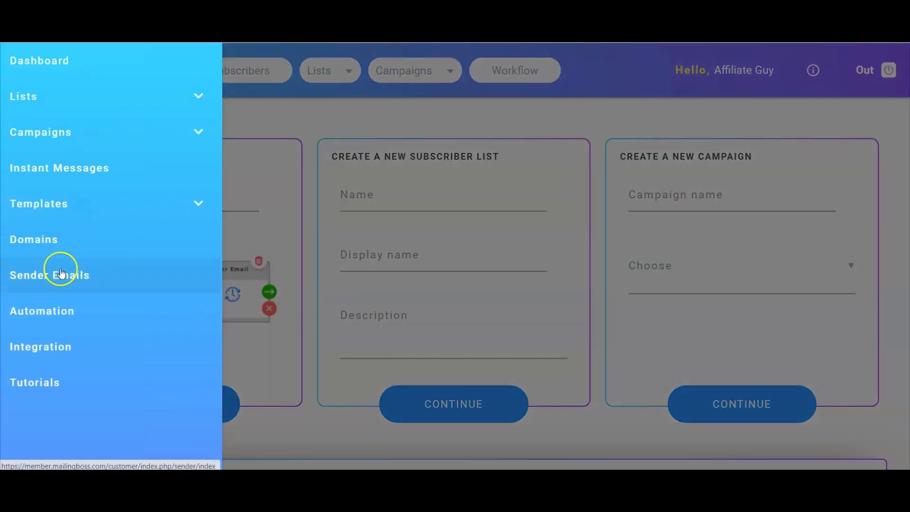
left_click(49, 275)
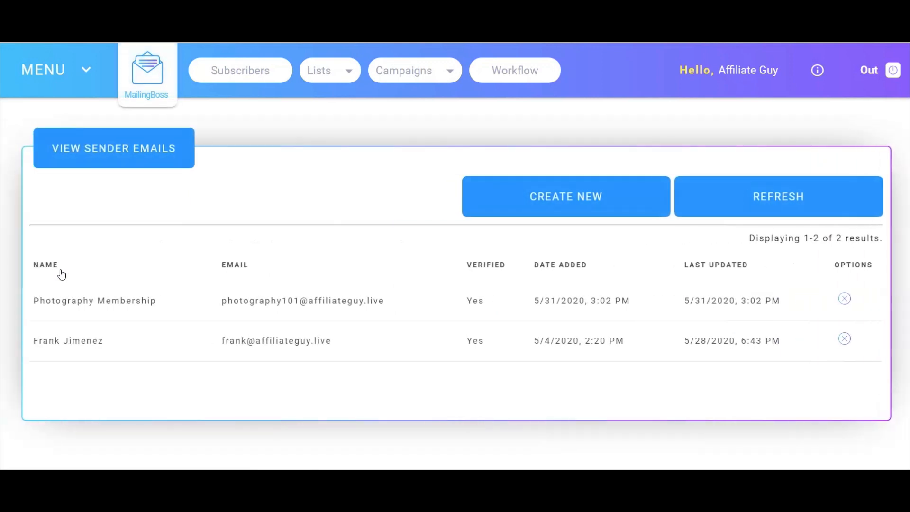
left_click(564, 197)
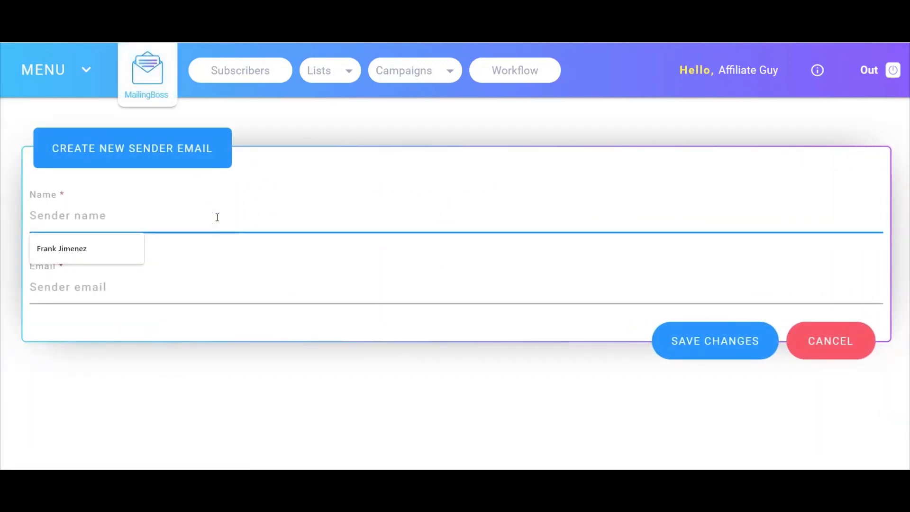
type("Support")
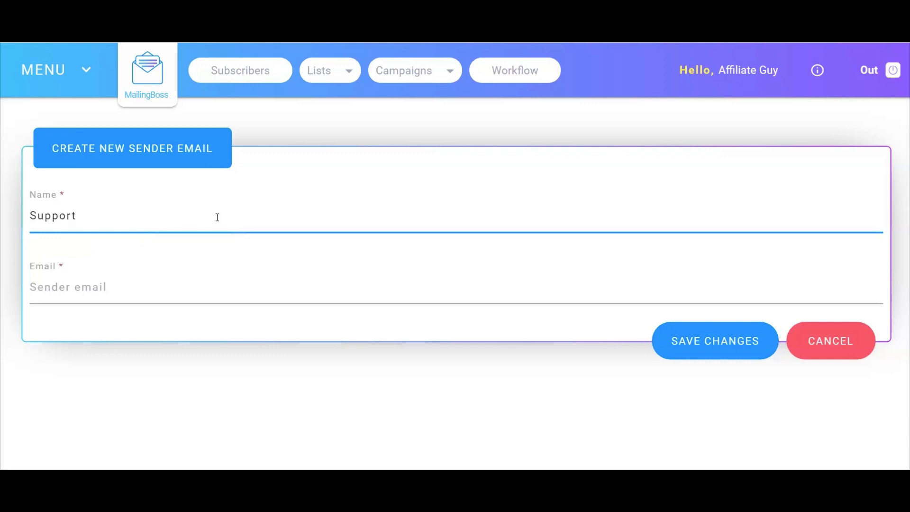
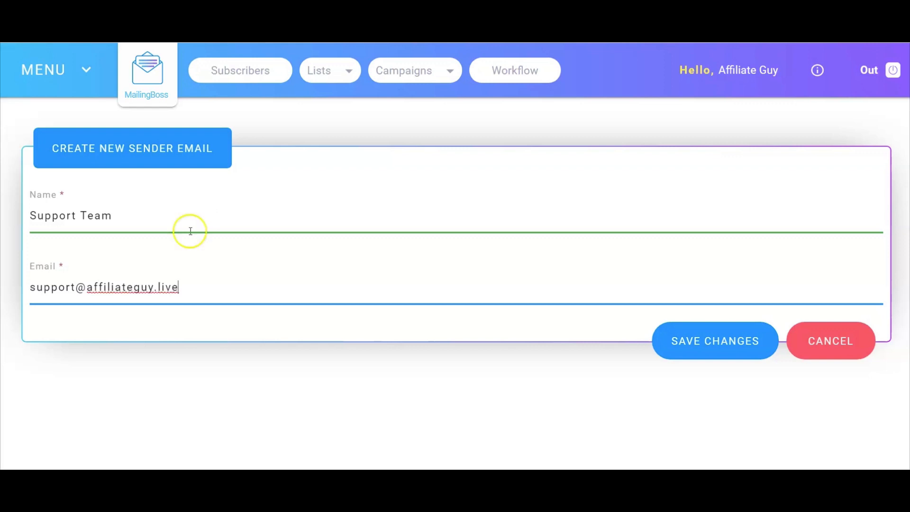
left_click(715, 341)
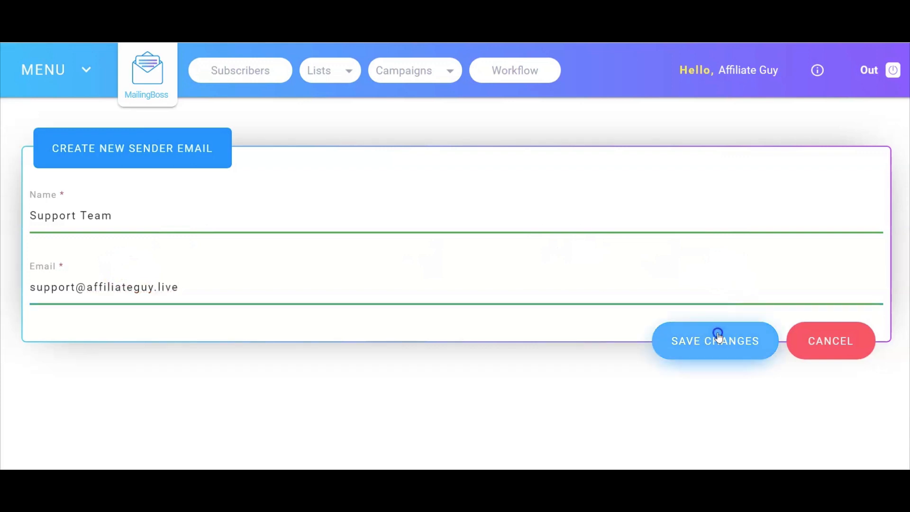
left_click(715, 341)
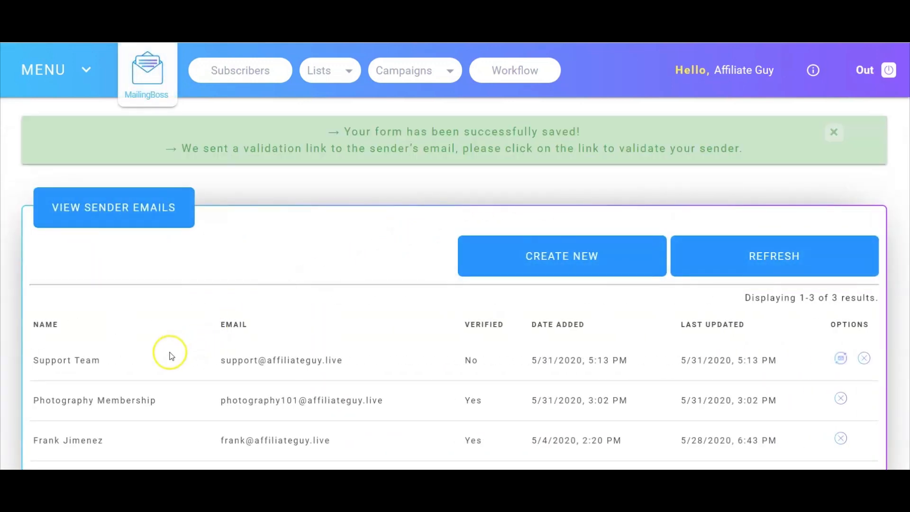
mouse_move(477, 344)
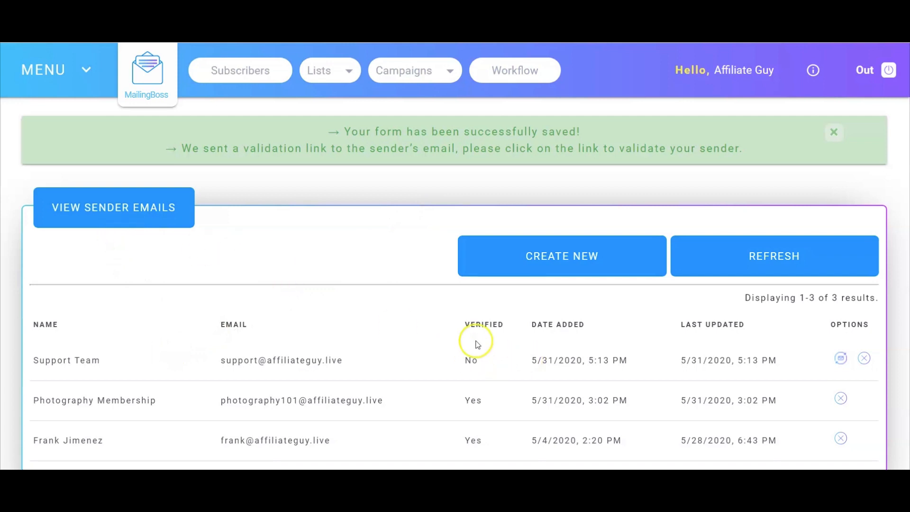
mouse_move(465, 350)
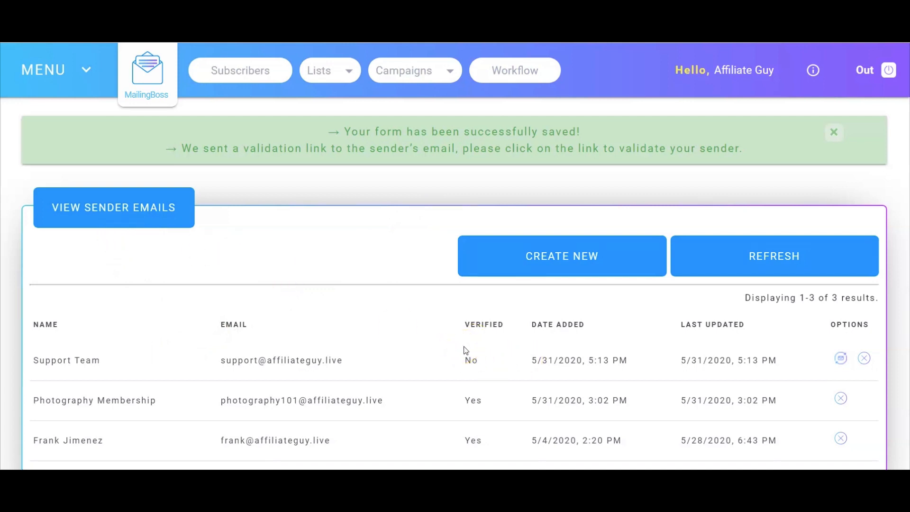
mouse_move(430, 78)
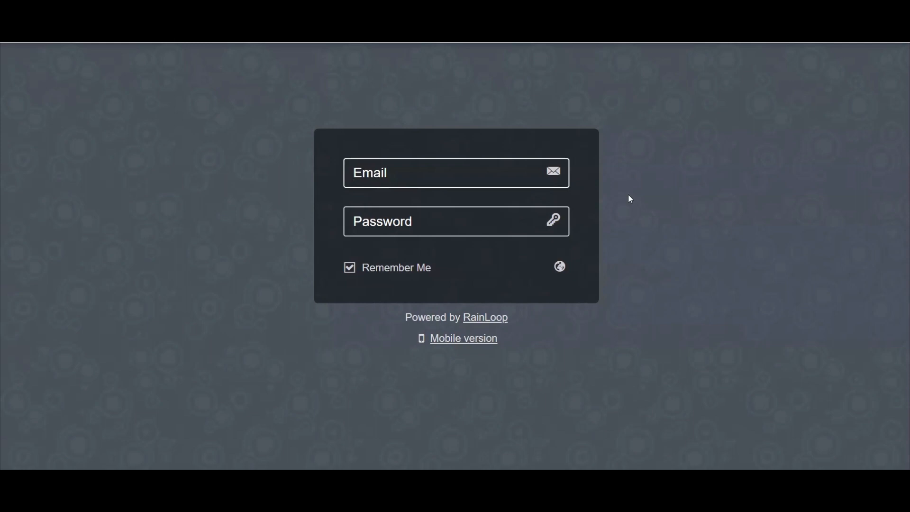
left_click(456, 173)
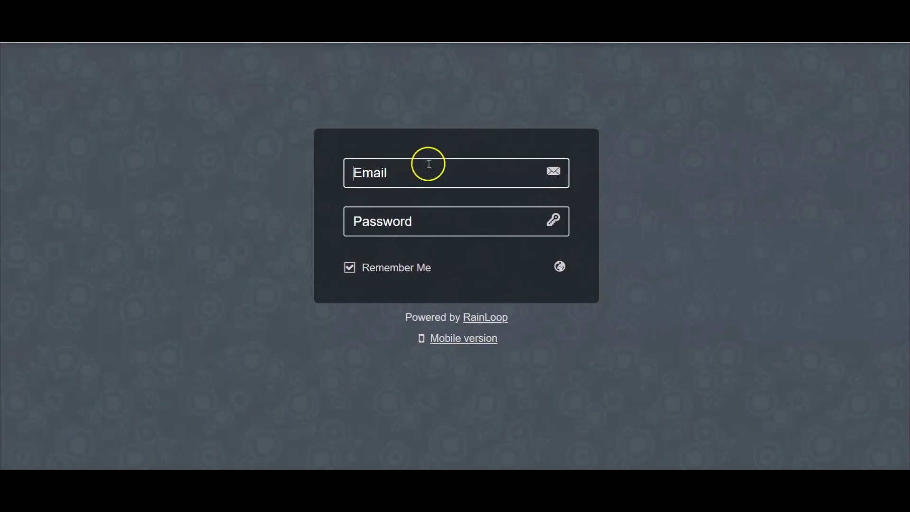
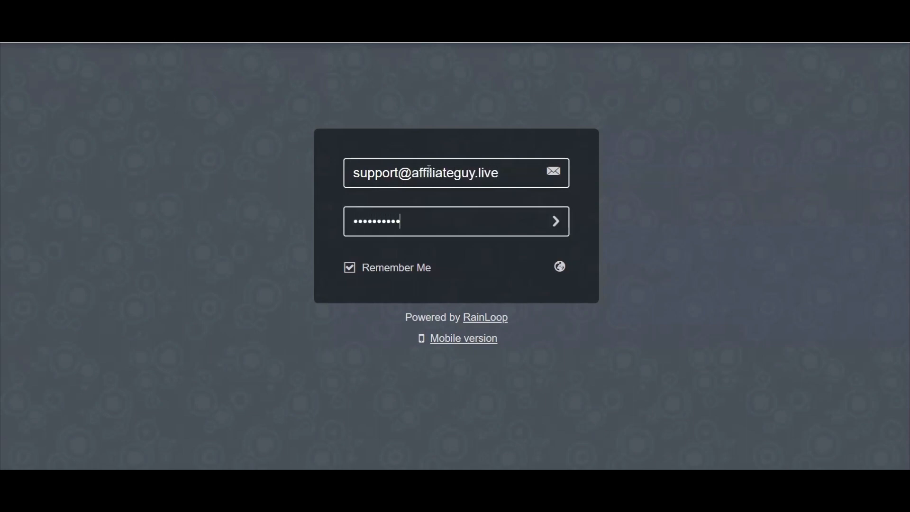
left_click(554, 221)
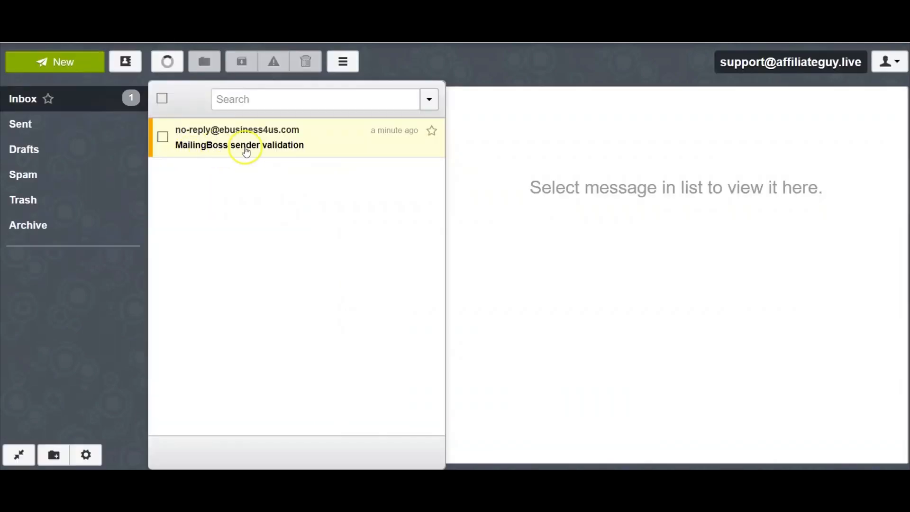
Open the MailingBoss sender validation email and follow its 'click here' link
left_click(239, 137)
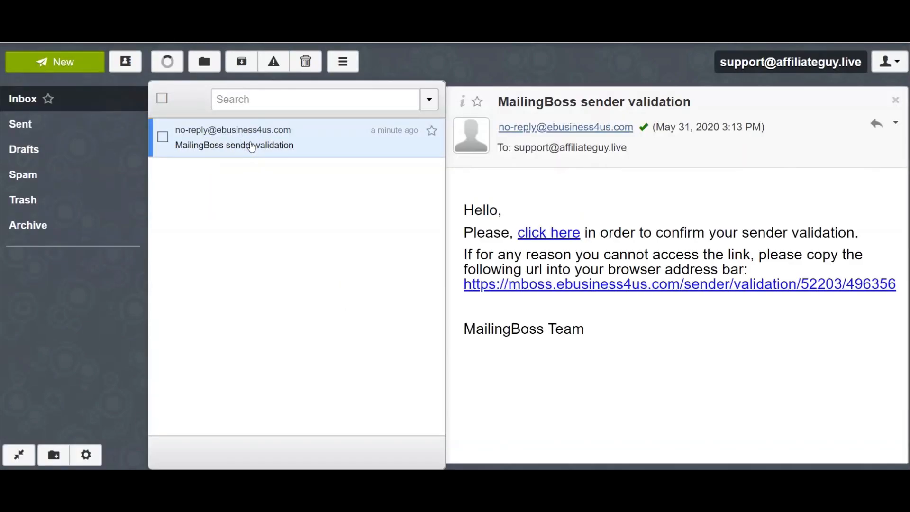
mouse_move(554, 218)
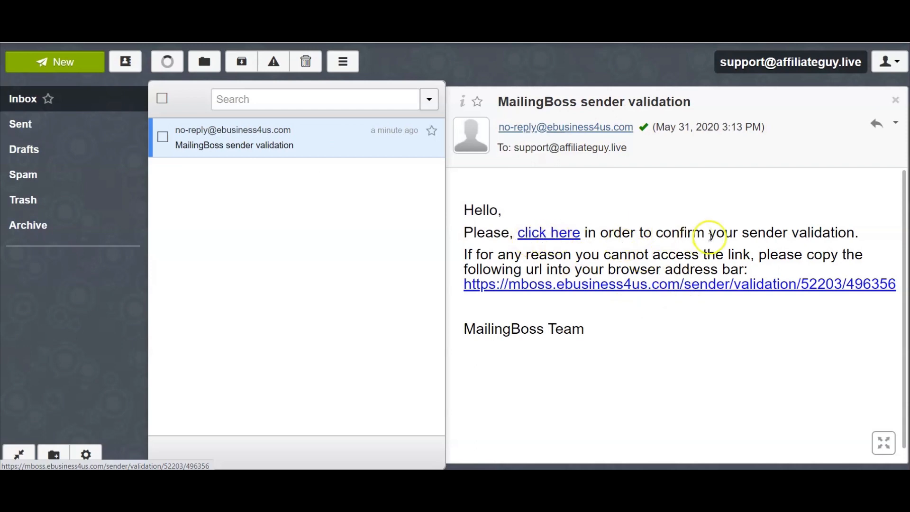
left_click(548, 233)
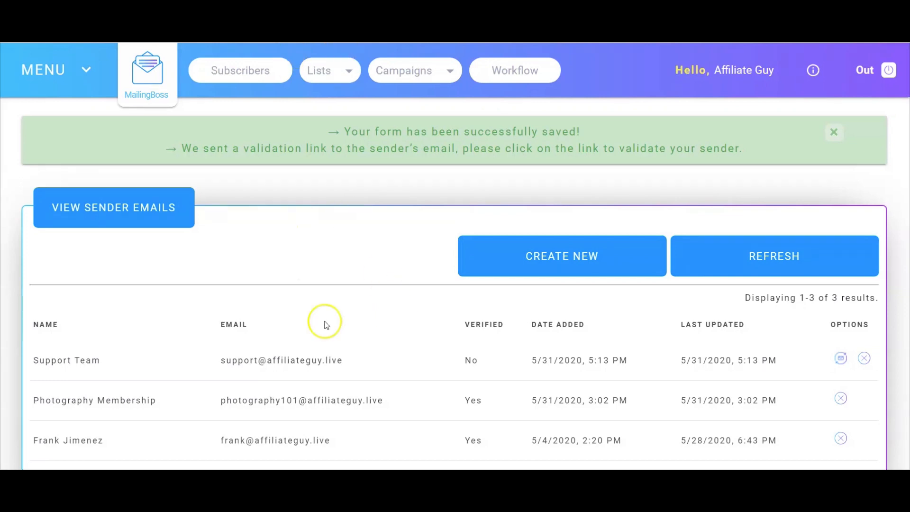
mouse_move(453, 339)
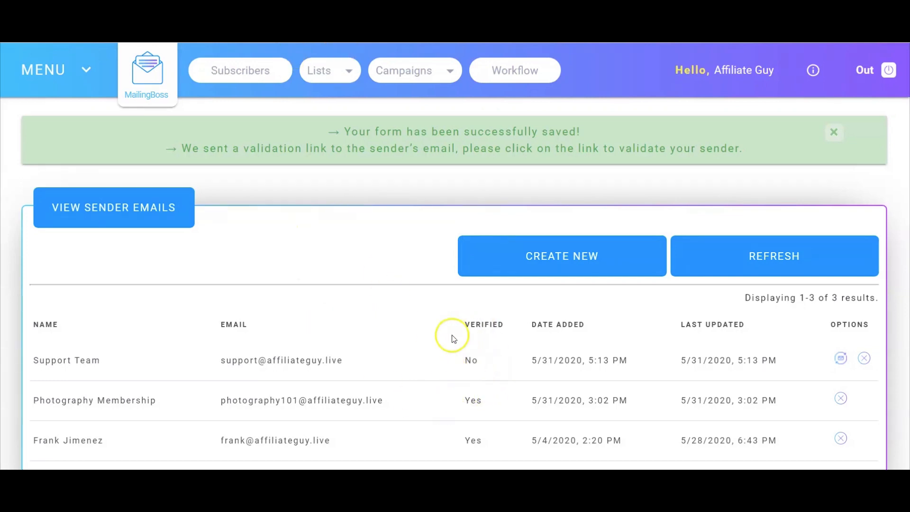
mouse_move(453, 339)
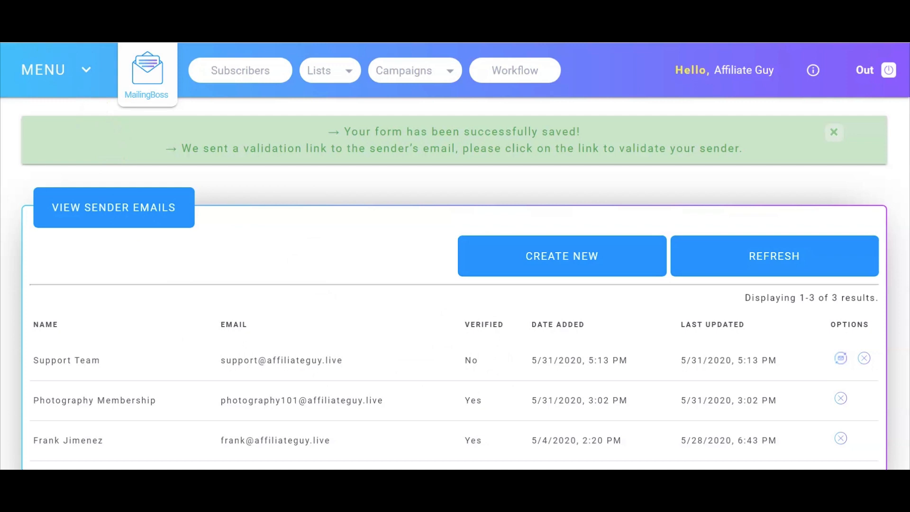
Refresh the sender list to confirm Support Team shows Verified: Yes
left_click(835, 132)
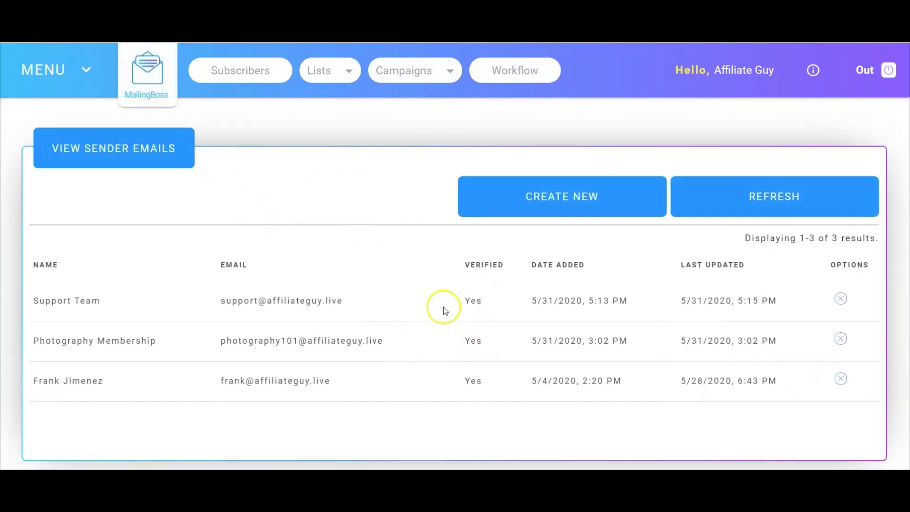
mouse_move(487, 308)
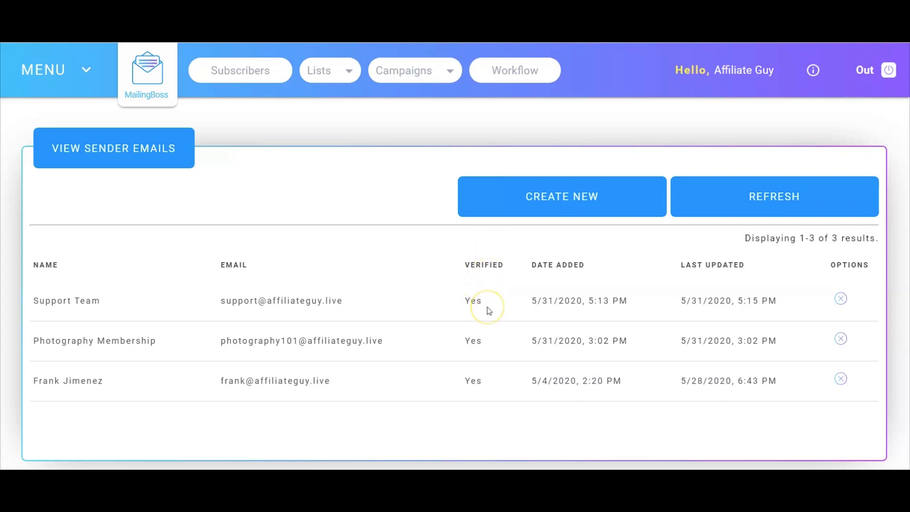
mouse_move(50, 399)
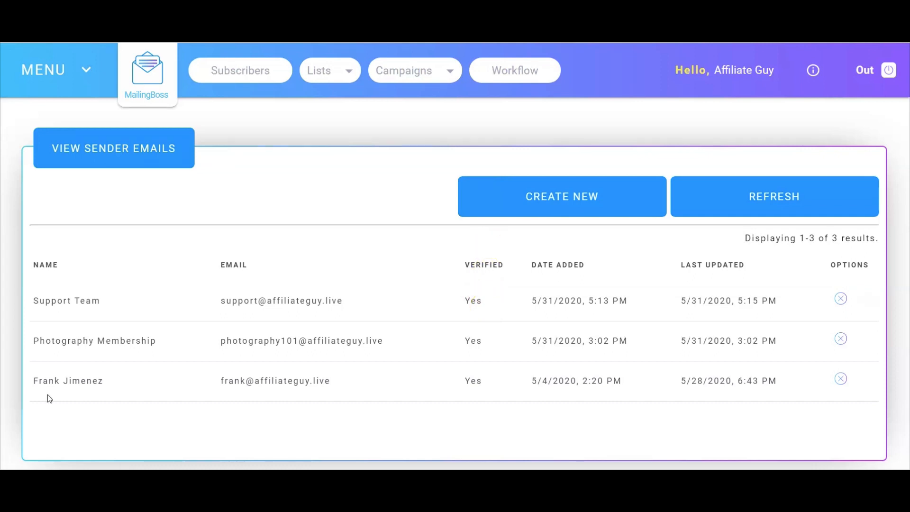